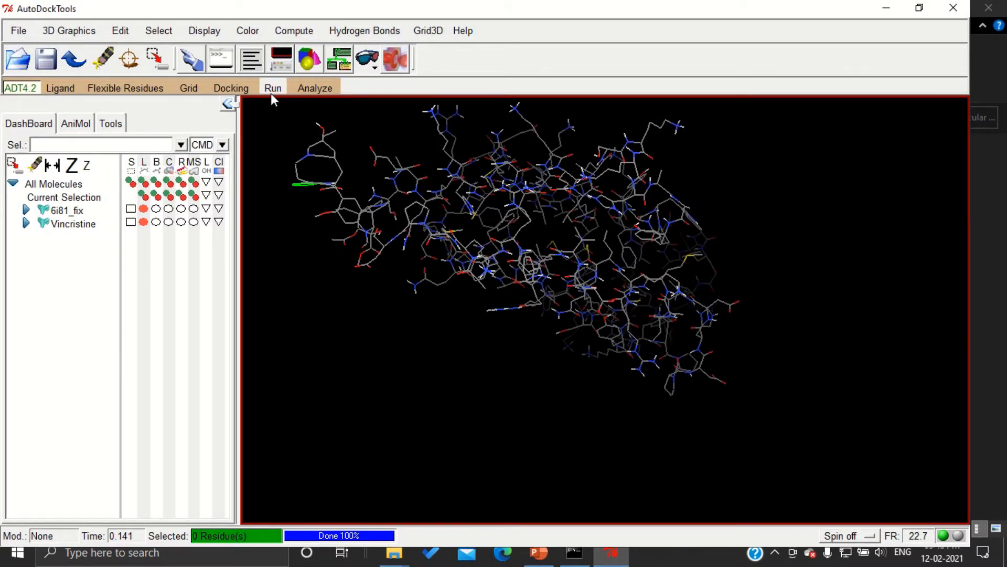
- Start a Run AutoGrid setup and set autogrid4.exe as the Program Pathname
left_click(273, 88)
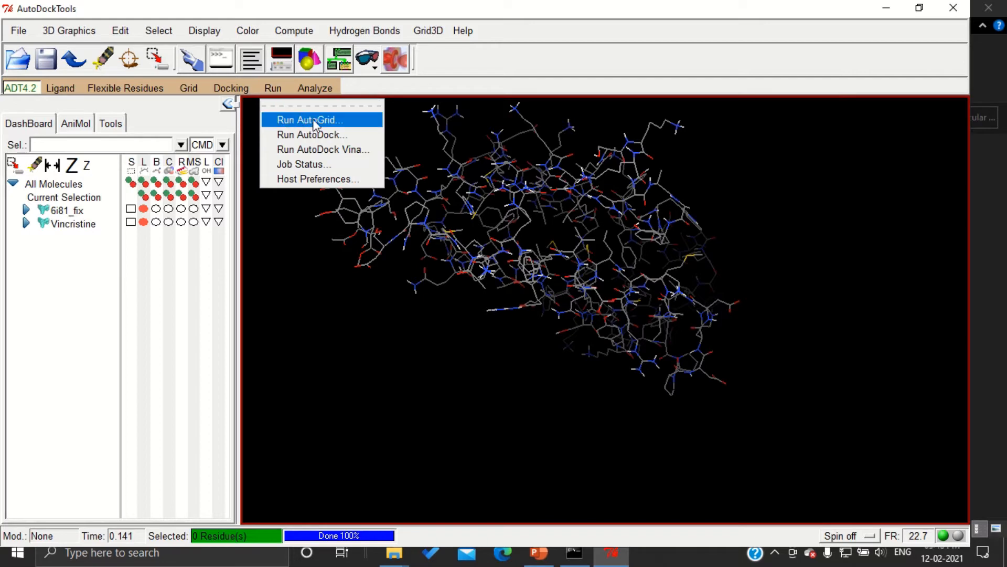
left_click(308, 119)
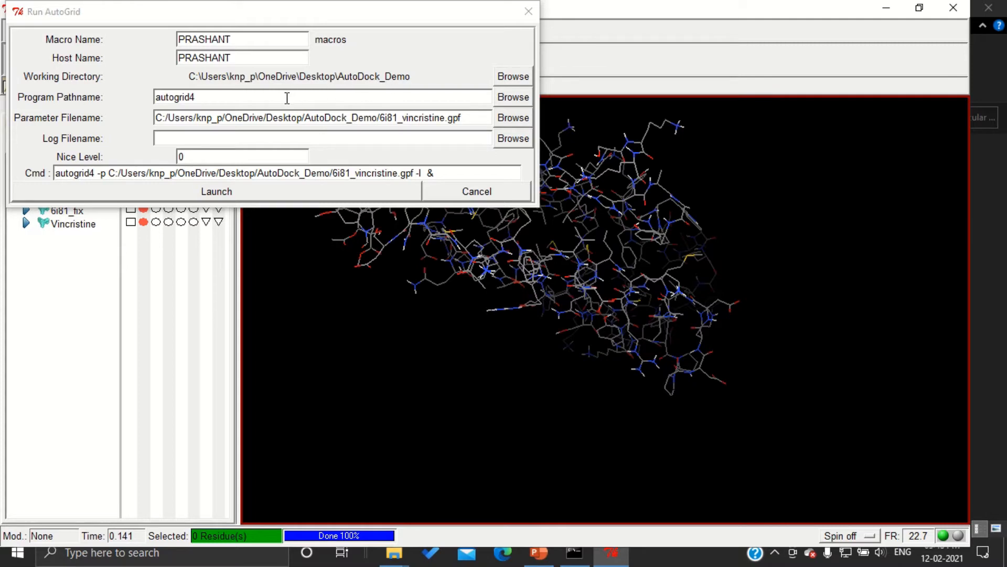
mouse_move(119, 84)
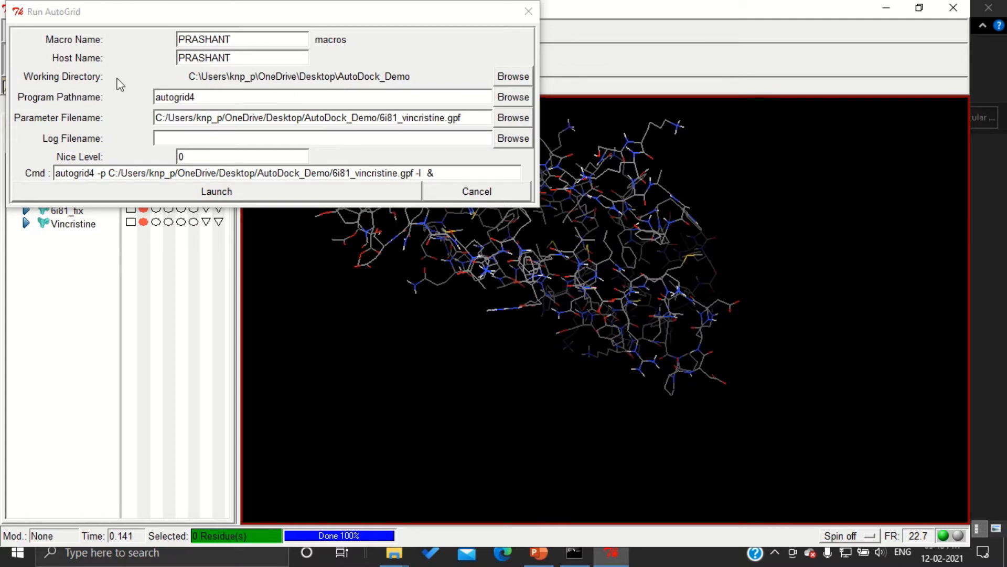
mouse_move(366, 87)
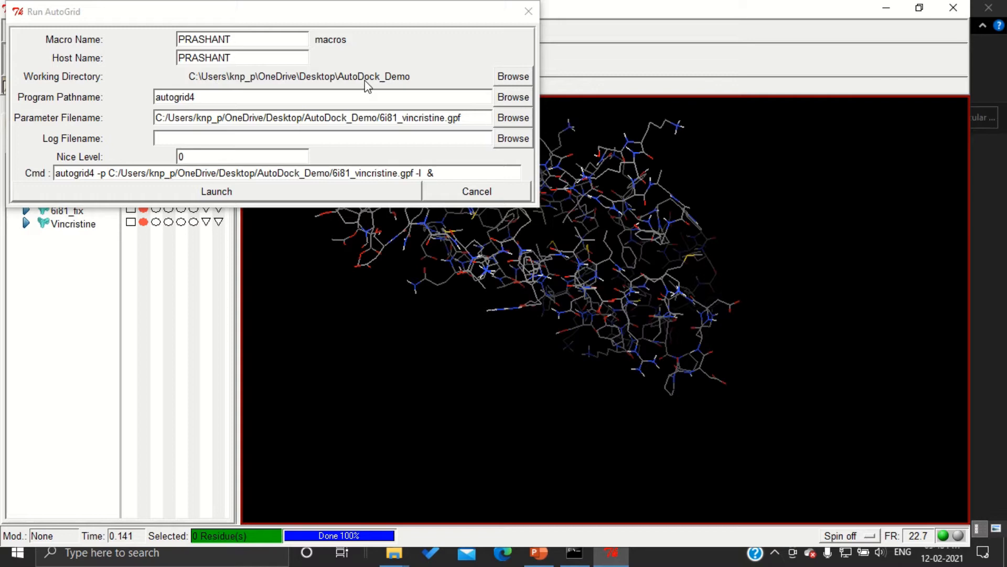
mouse_move(507, 102)
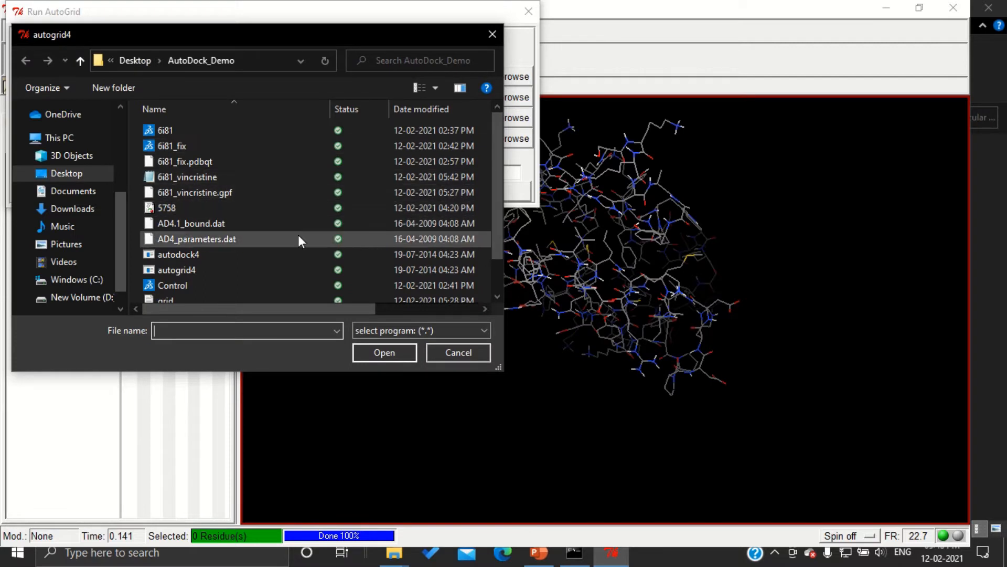
left_click(176, 270)
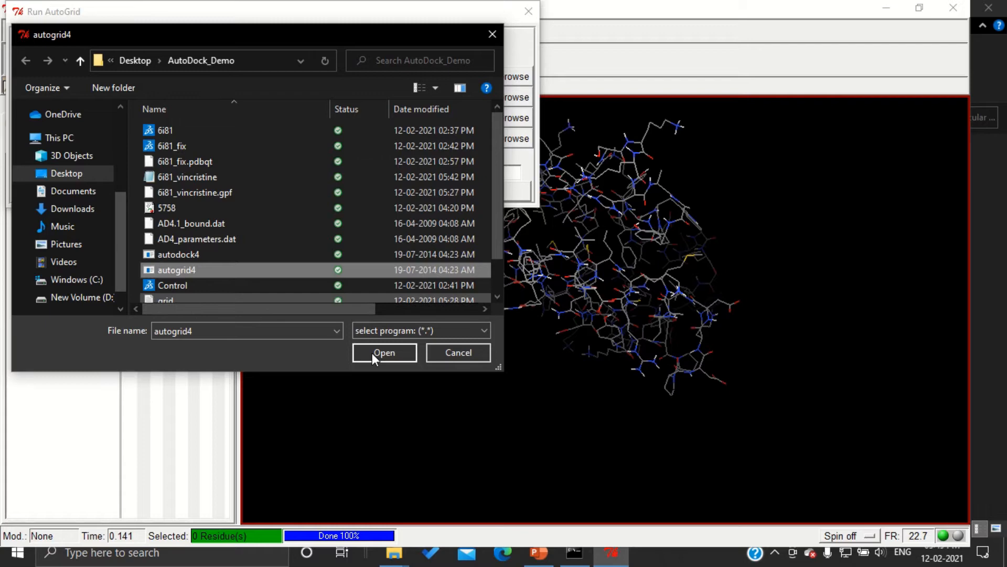
left_click(384, 352)
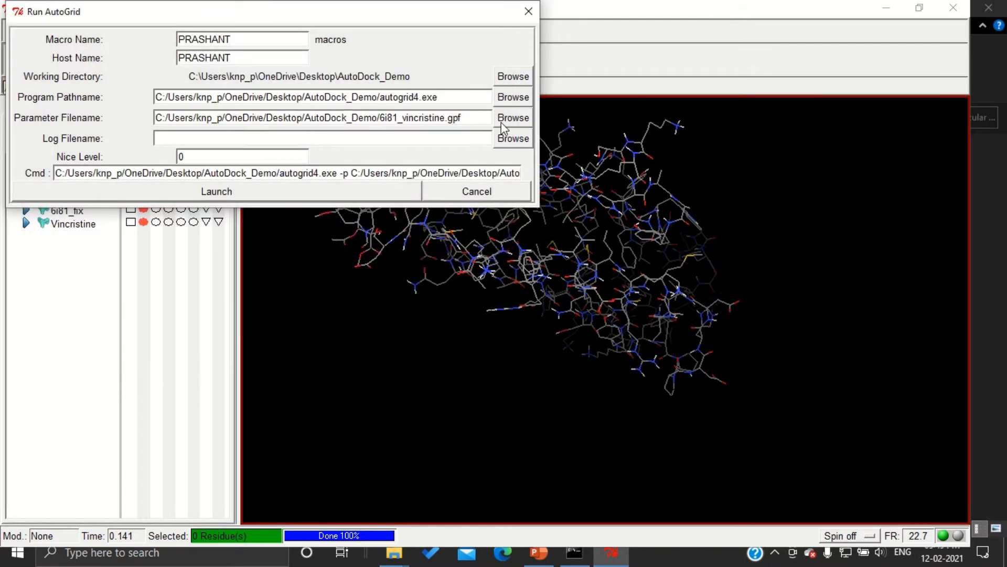
- Select 6i81_vincristine.gpf from AutoDock_Demo as the Parameter Filename and launch the run
left_click(514, 118)
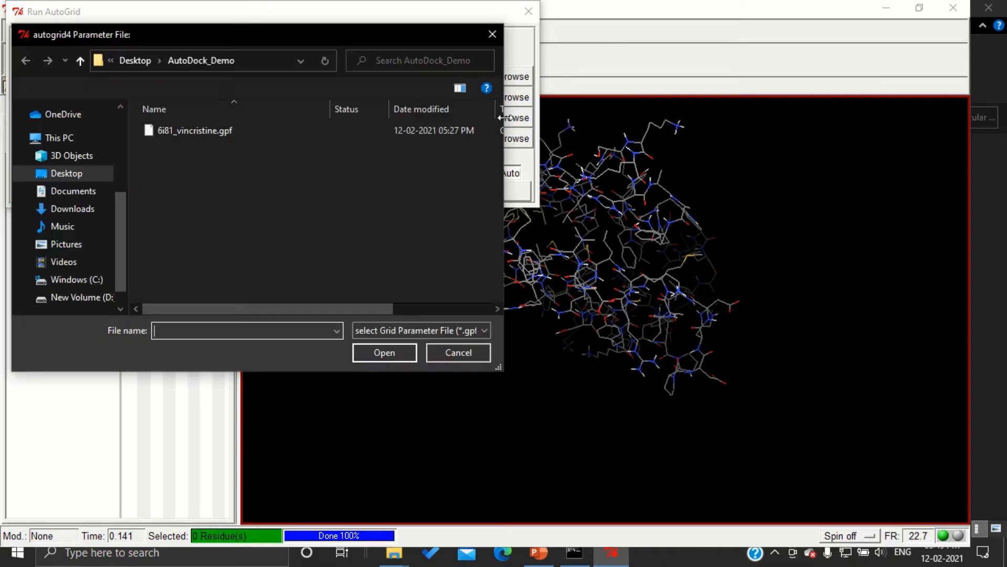
left_click(194, 131)
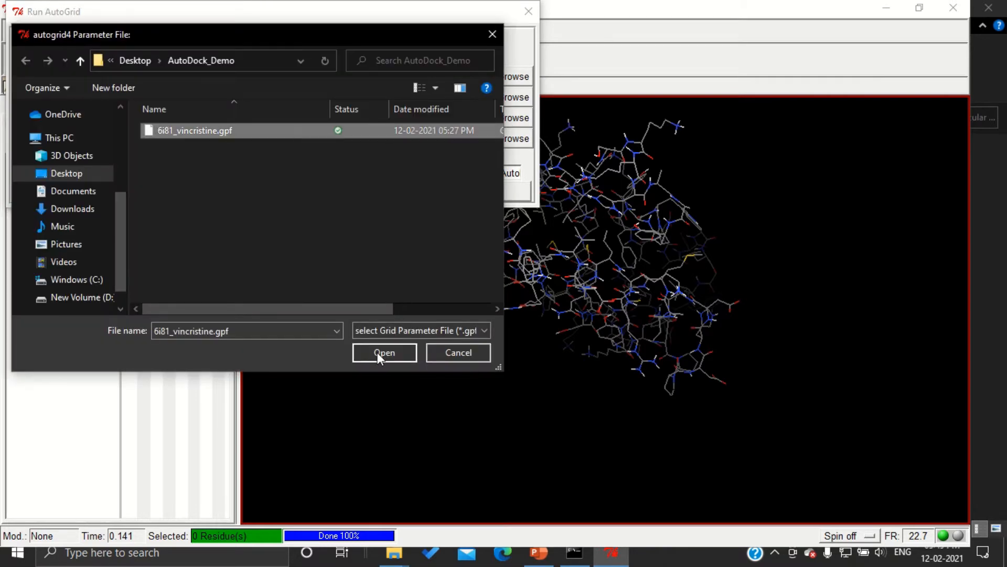
left_click(384, 352)
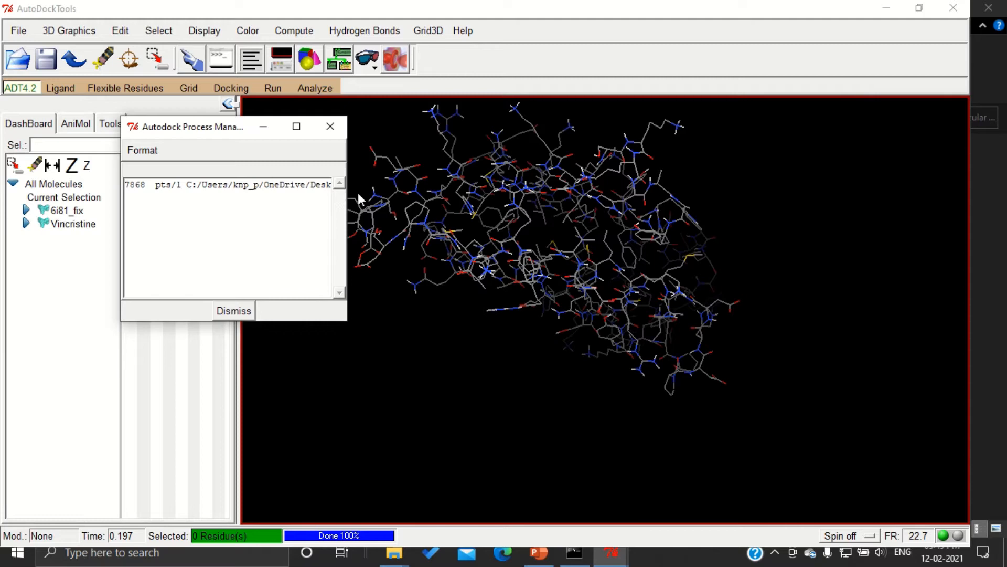
mouse_move(345, 211)
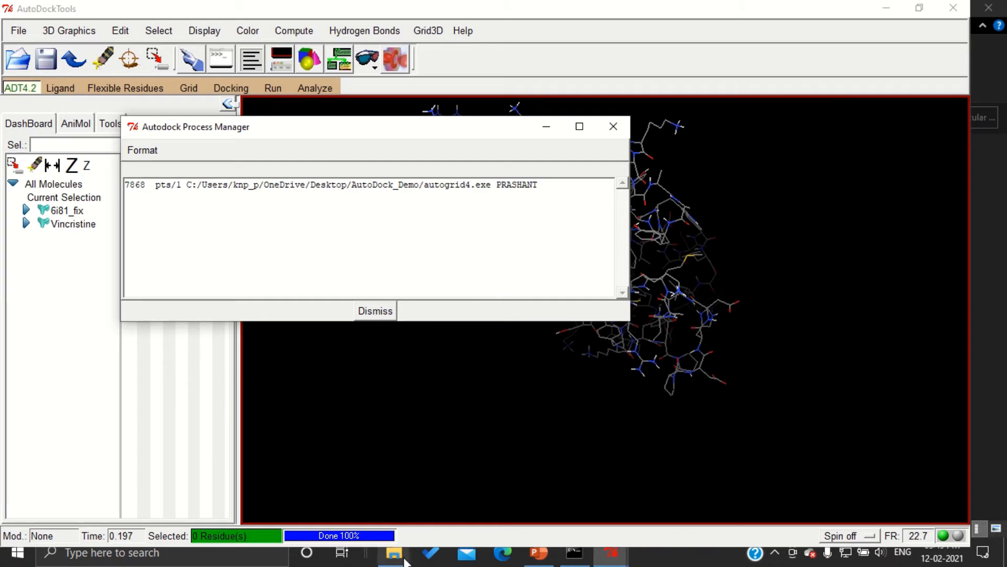
- Browse the AutoDock_Demo folder to check the generated 6i81_fix .map grid files
left_click(393, 553)
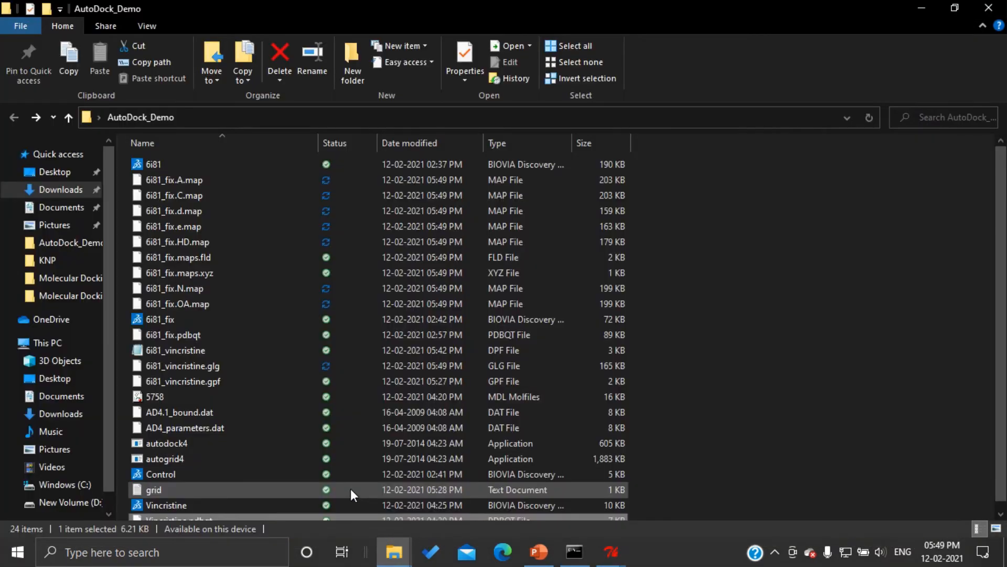
left_click(175, 351)
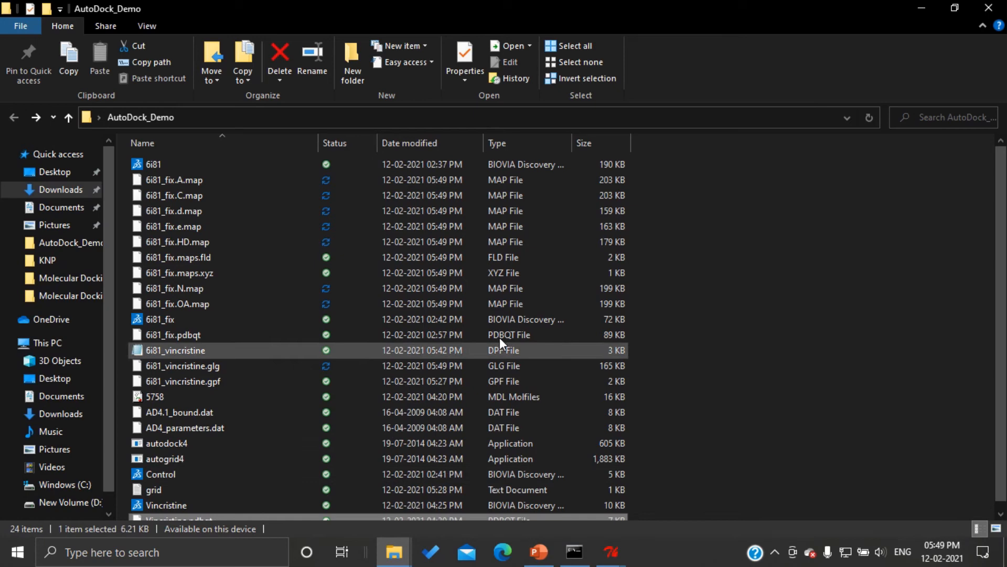
left_click(173, 287)
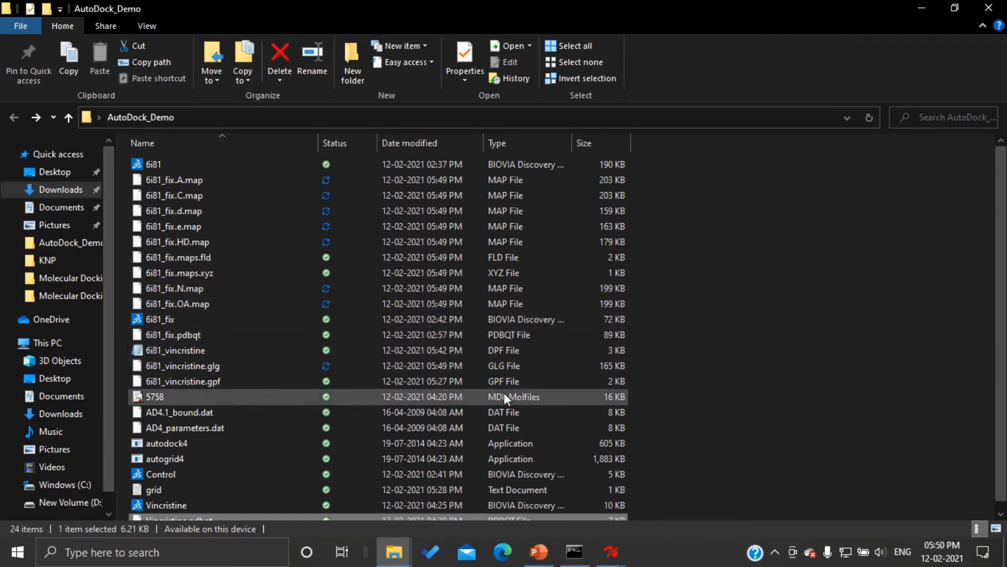
scroll("down", 3)
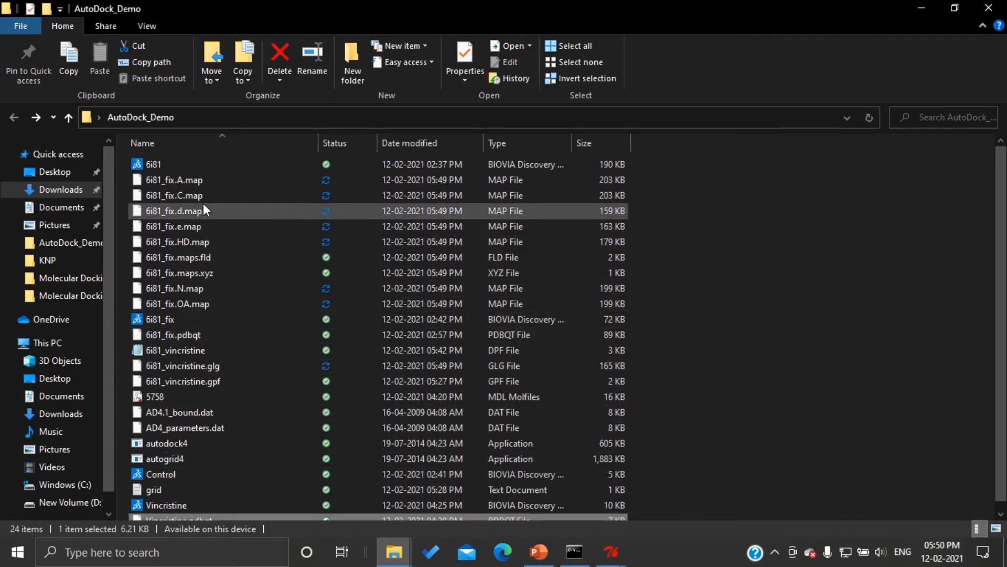
mouse_move(173, 288)
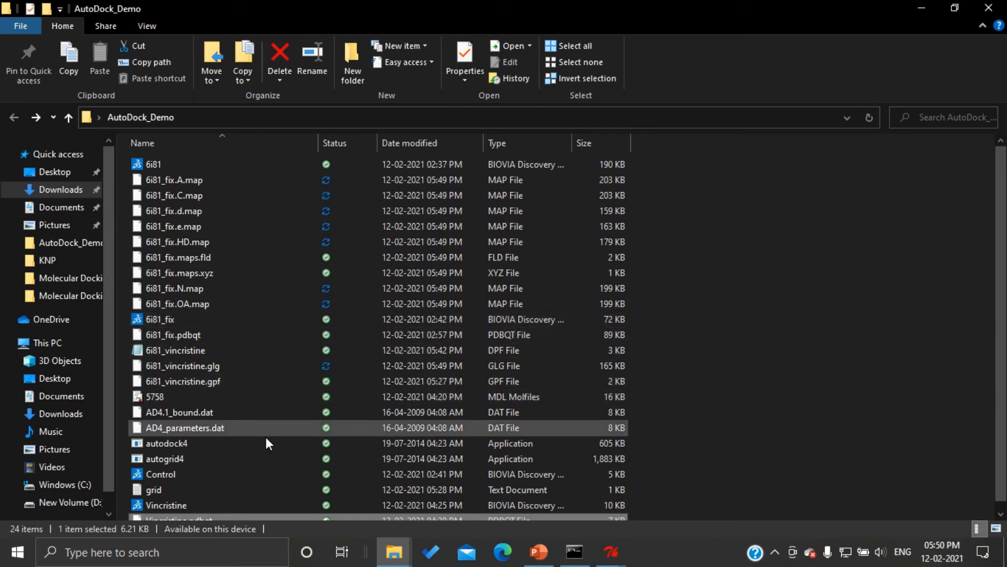
mouse_move(609, 551)
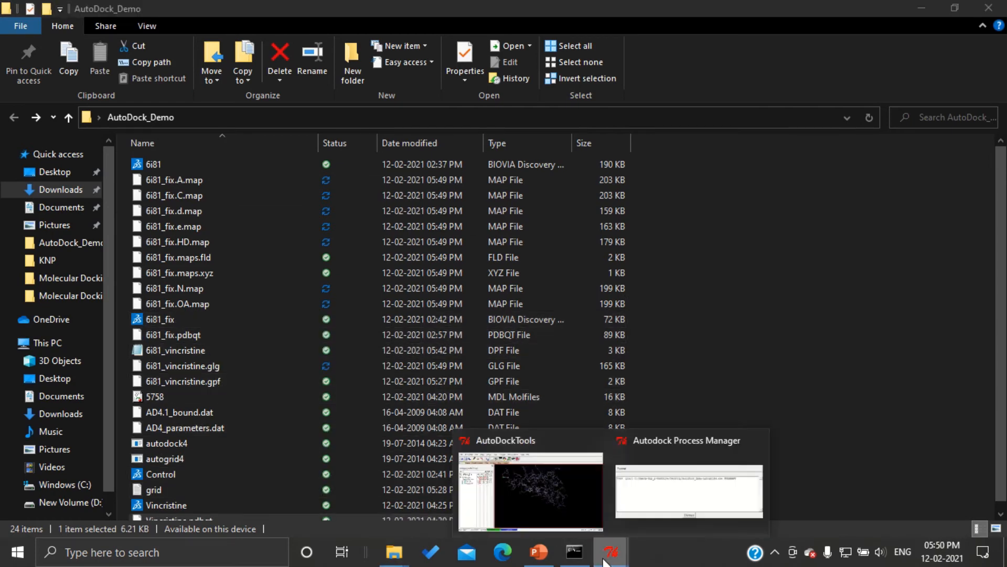
- Check the AutoGrid Process Manager, then view the refreshed listing with maps at about 1.5–1.9 MB
left_click(688, 488)
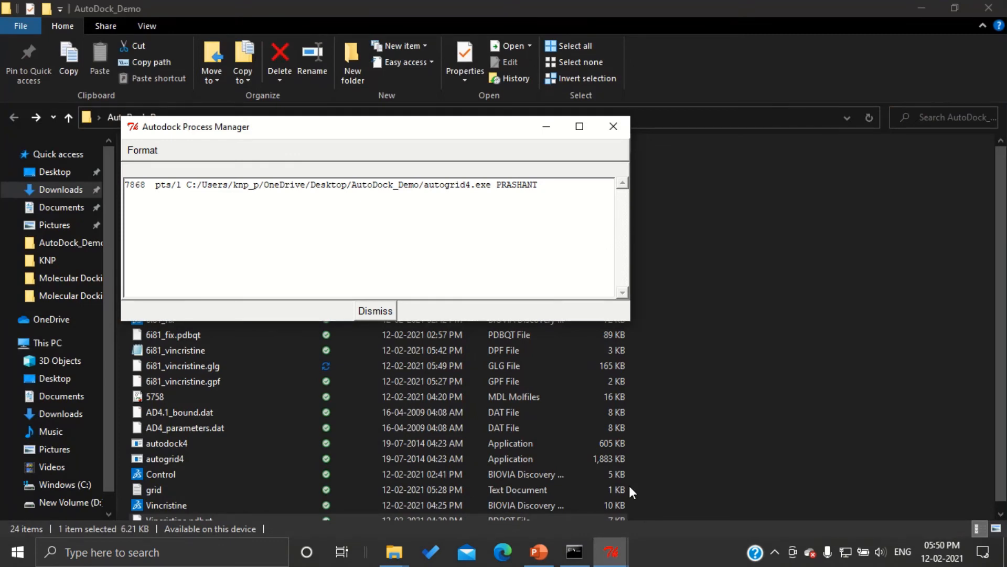
left_click(375, 311)
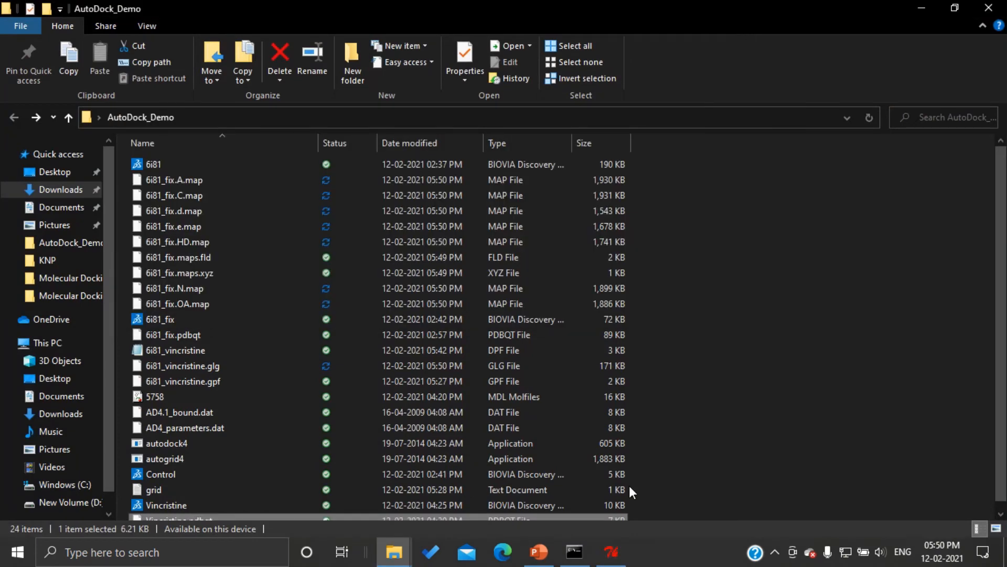
- Bring the AutoDockTools window with 6i81_fix and Vincristine forward, then return to the folder
left_click(609, 552)
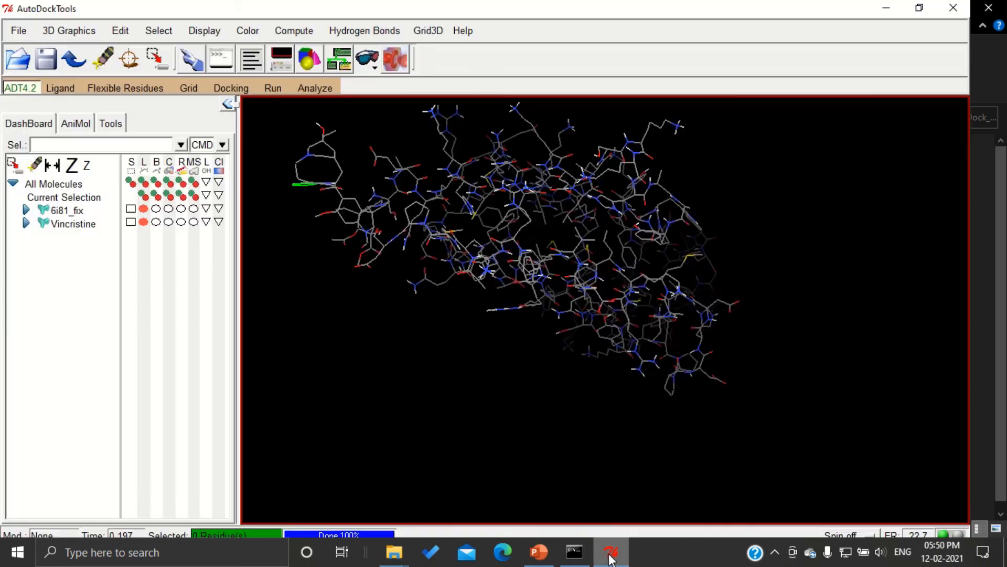
mouse_move(418, 308)
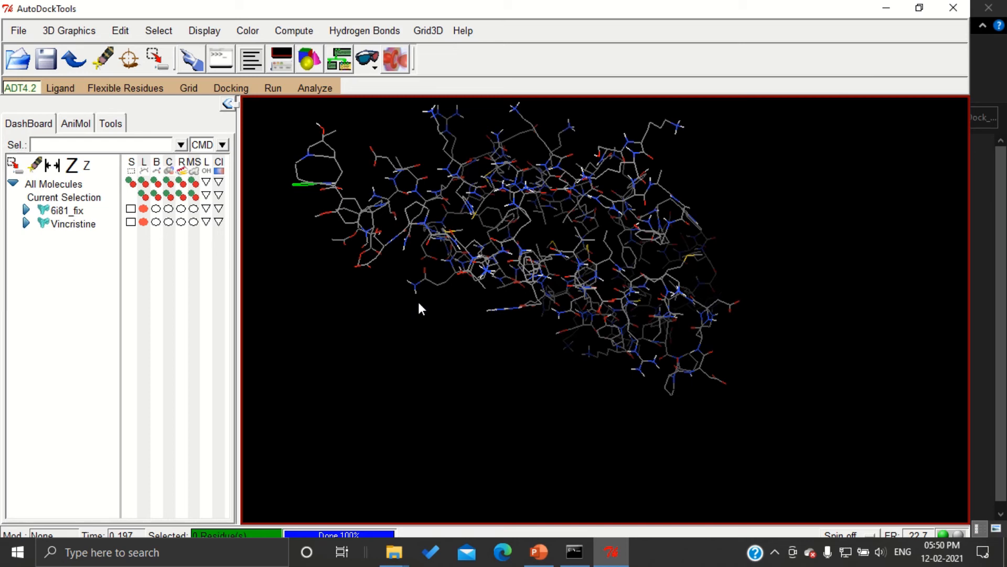
left_click(393, 551)
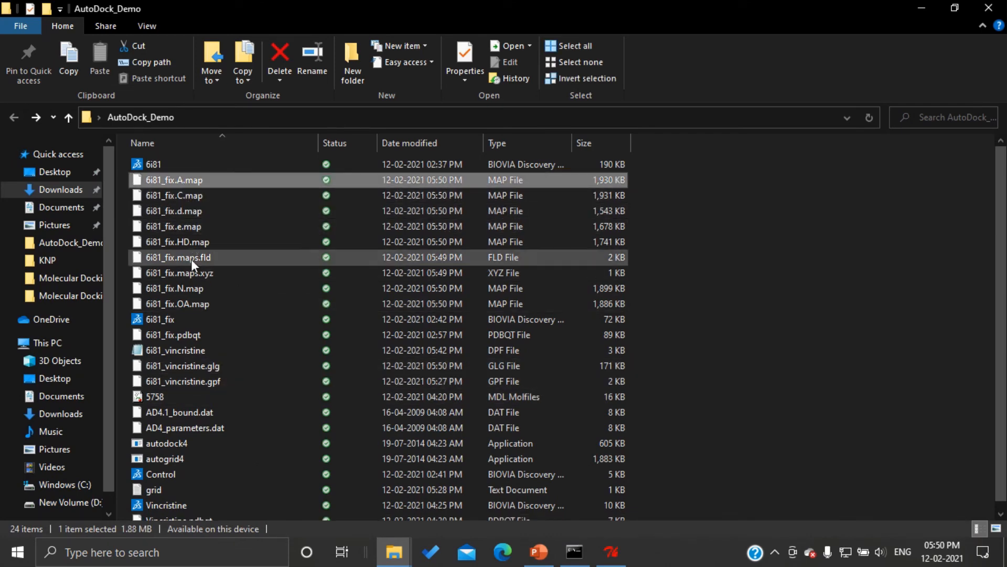
mouse_move(436, 182)
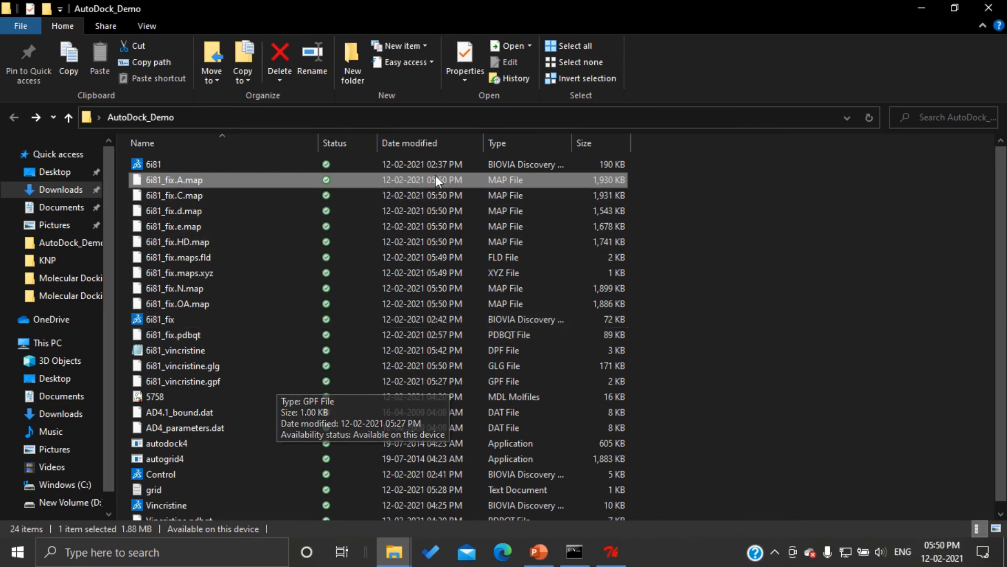
mouse_move(505, 187)
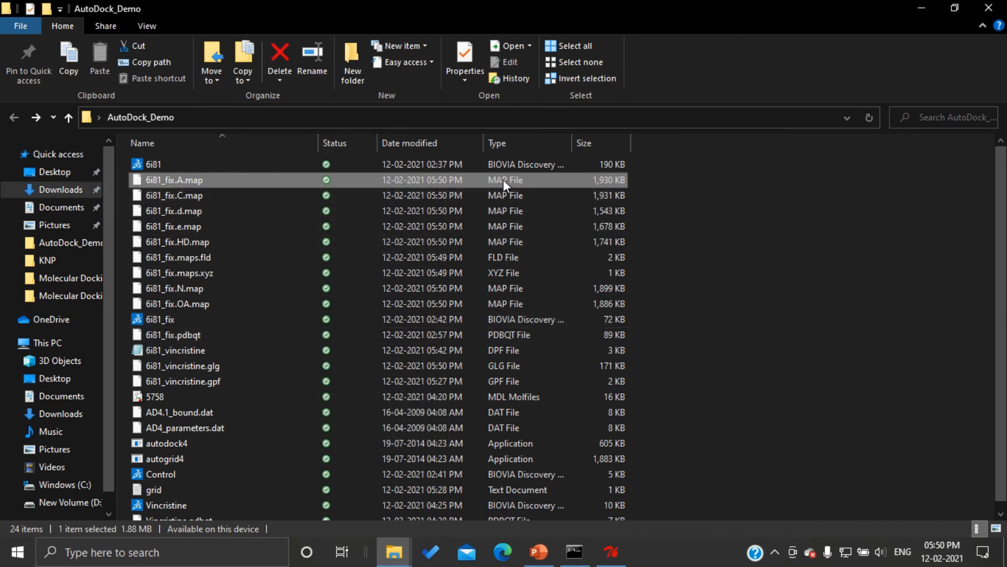
mouse_move(521, 273)
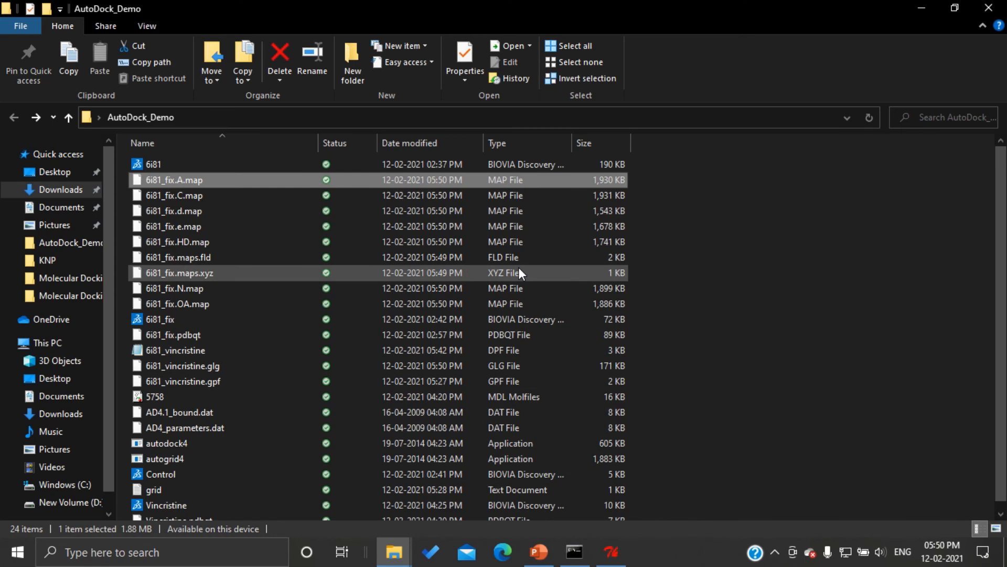
mouse_move(674, 287)
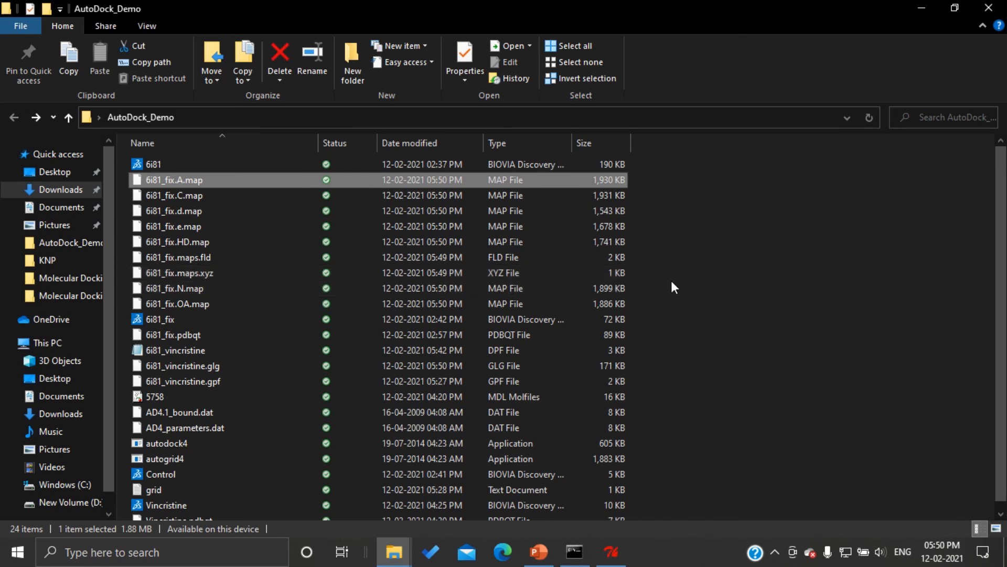